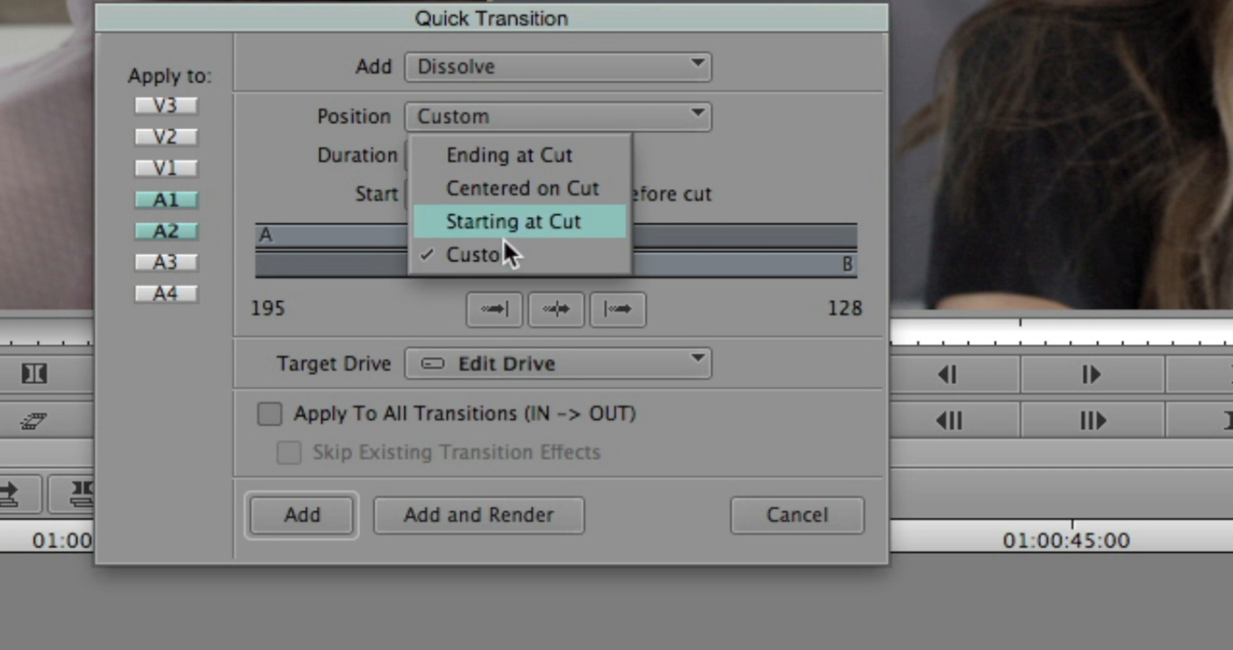
# Add custom one-frame dissolves (Duration 1, Start 1) to all A1–A2 transitions and render them.
pyautogui.click(474, 254)
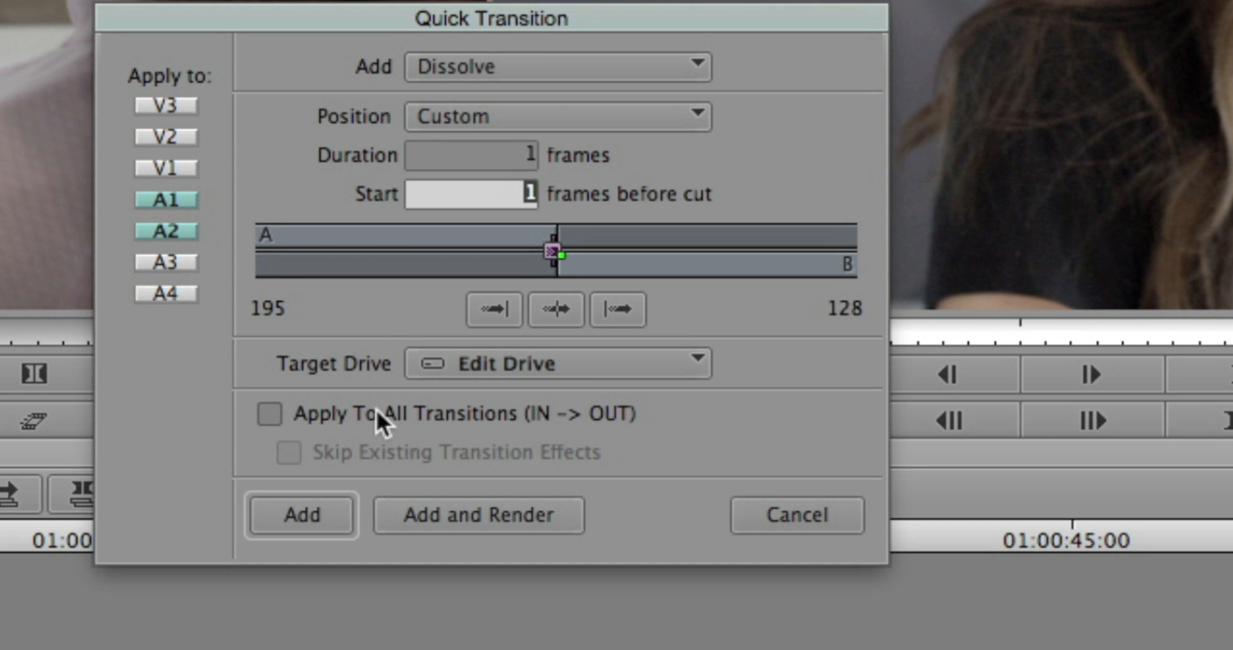
pyautogui.moveTo(370, 437)
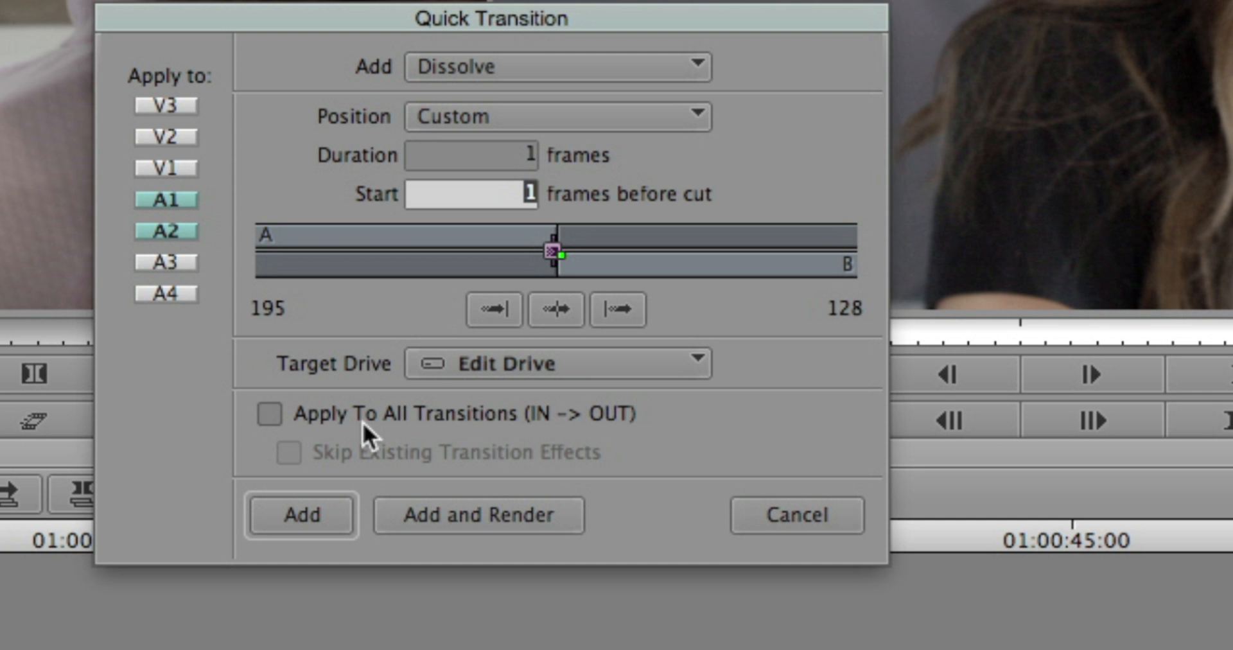
pyautogui.click(271, 415)
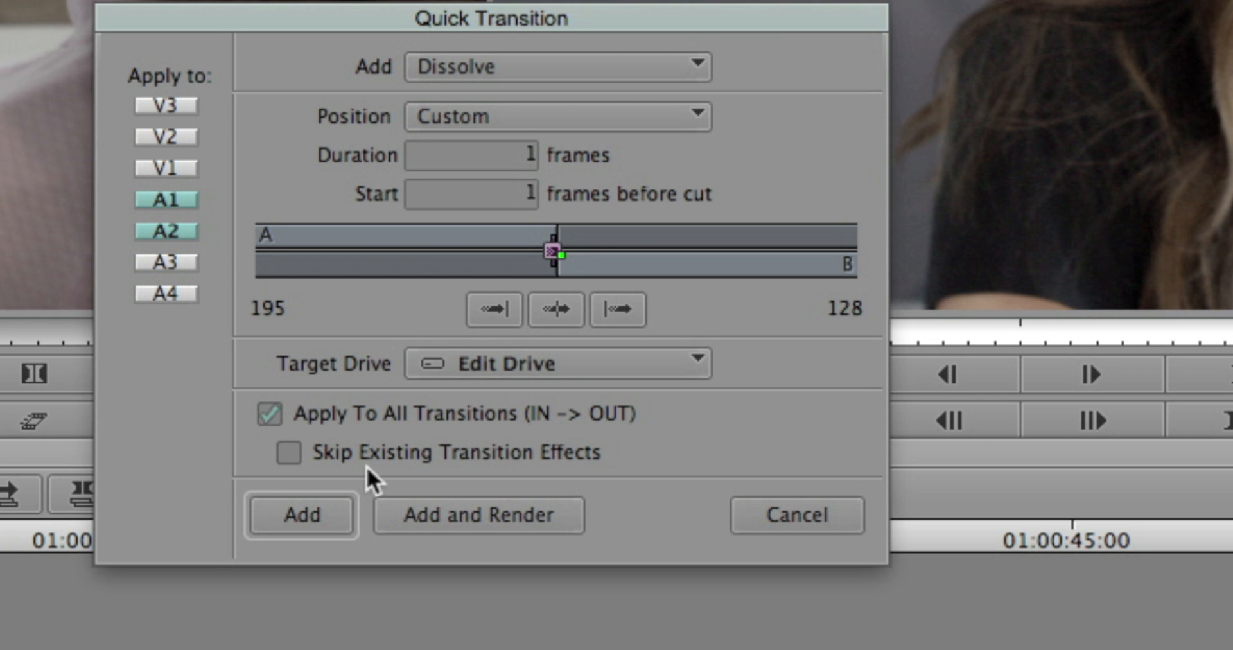
pyautogui.click(287, 452)
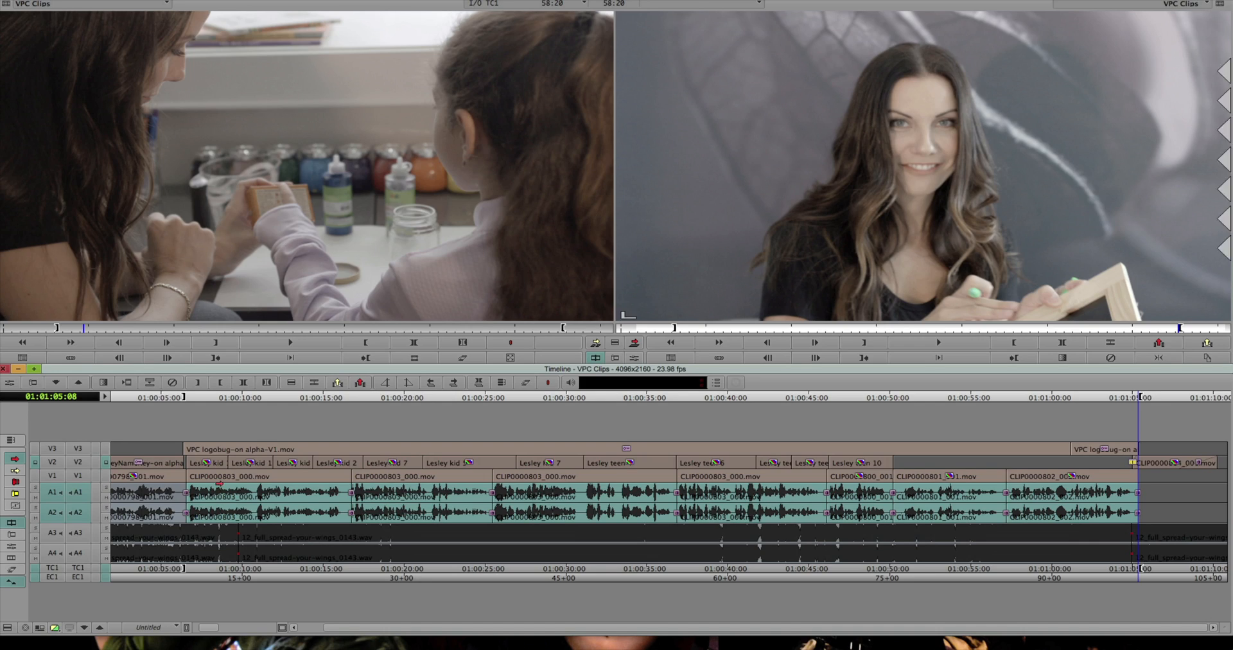
# Cue the position indicator to about 01:00:15:23 beside an A1–A2 audio cut.
pyautogui.click(334, 397)
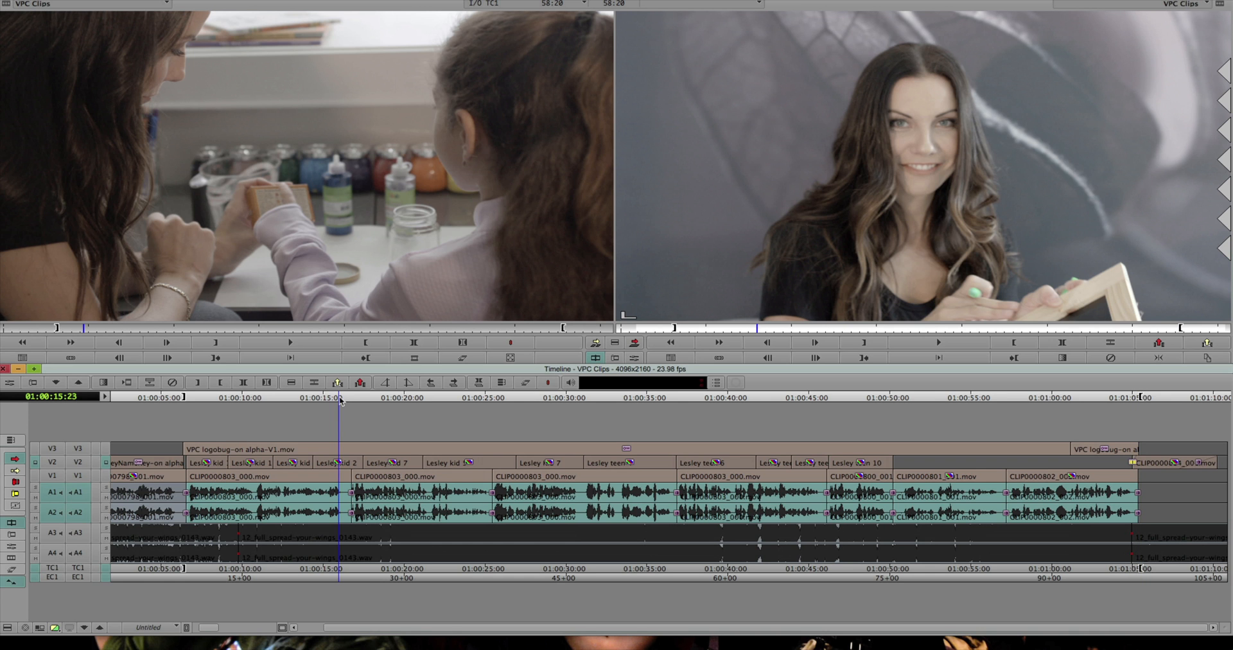